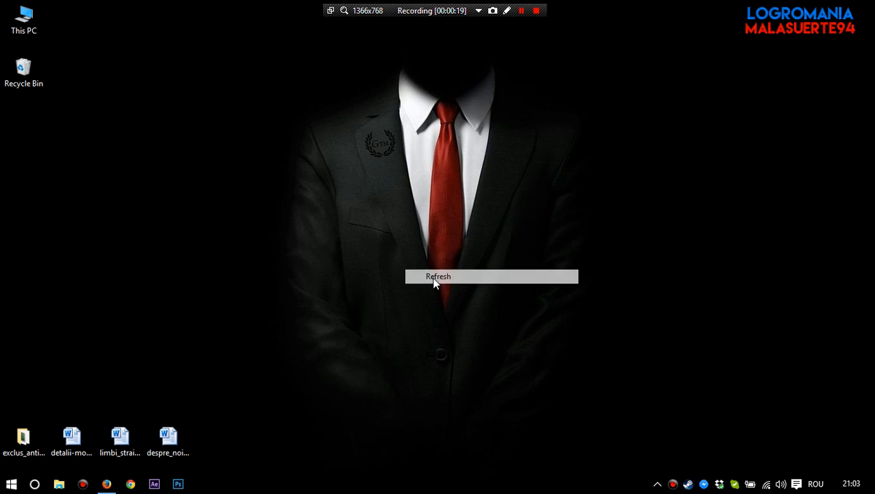
- Search Cortana for 'spee', launch Windows Speech Recognition, then bring up the Start menu
left_click(438, 276)
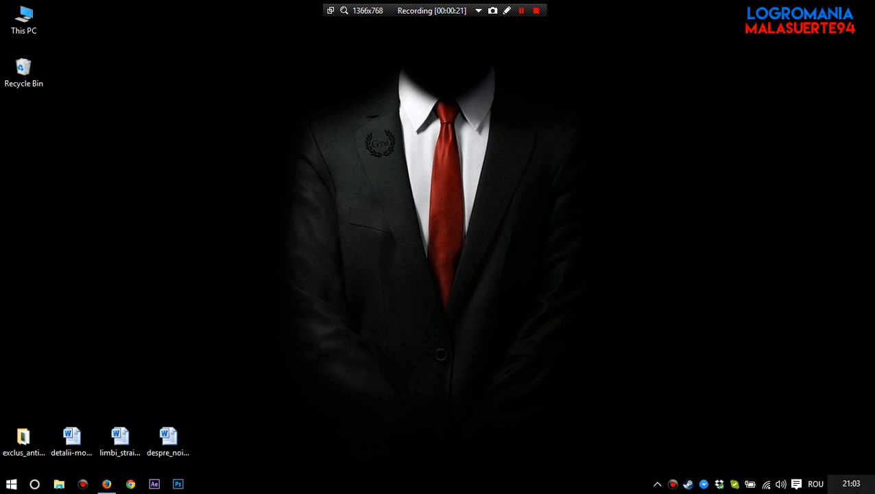
mouse_move(368, 203)
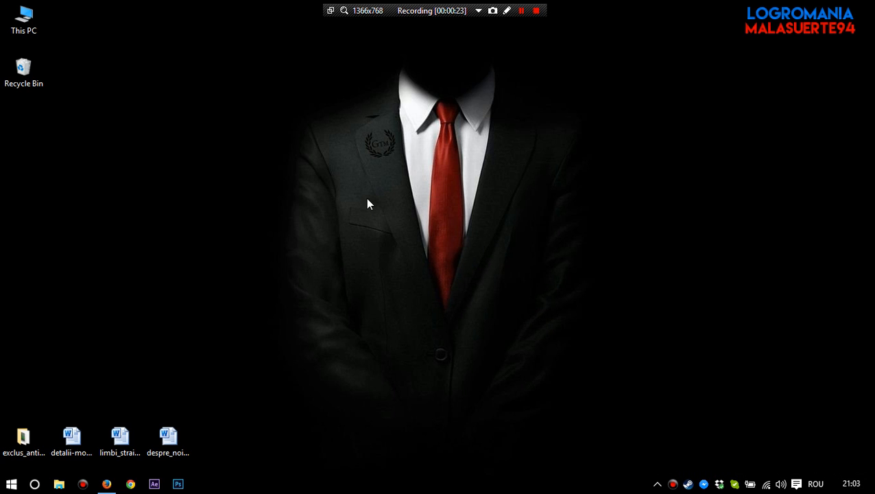
mouse_move(371, 269)
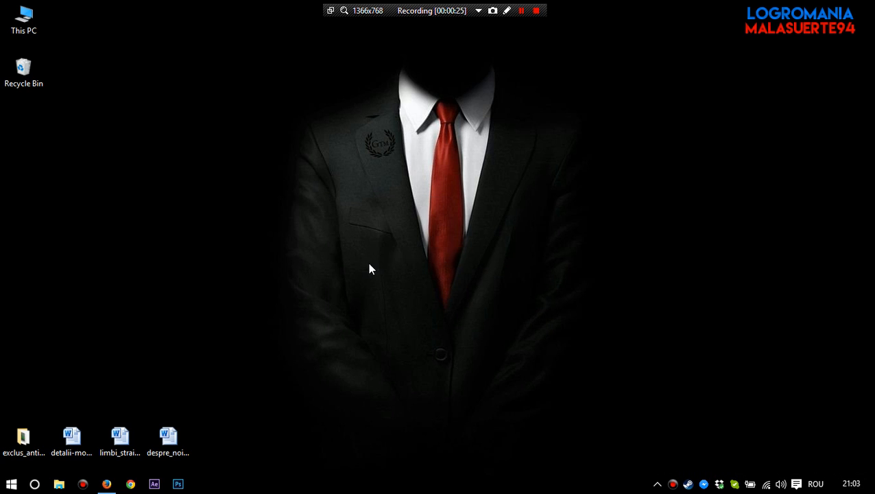
mouse_move(2, 439)
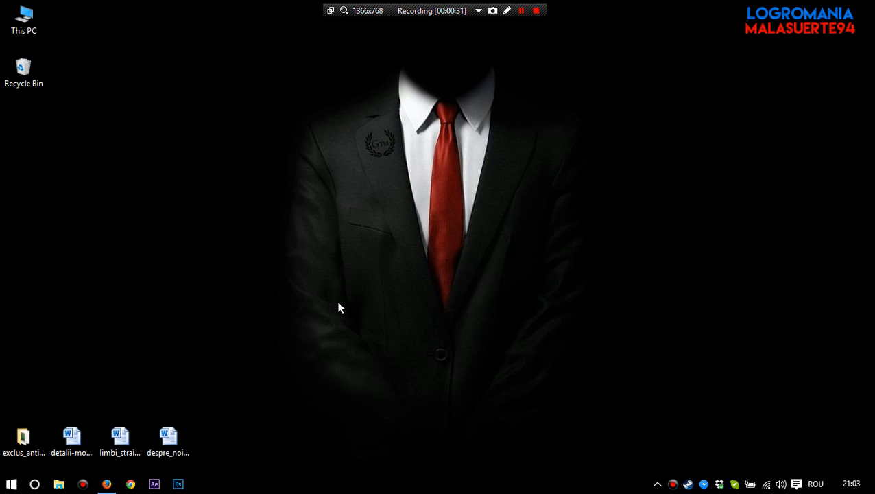
mouse_move(199, 268)
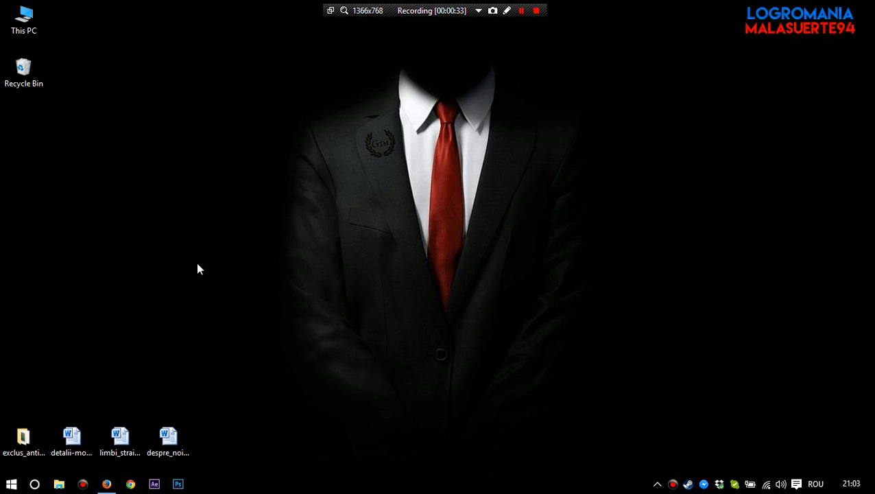
left_click(35, 484)
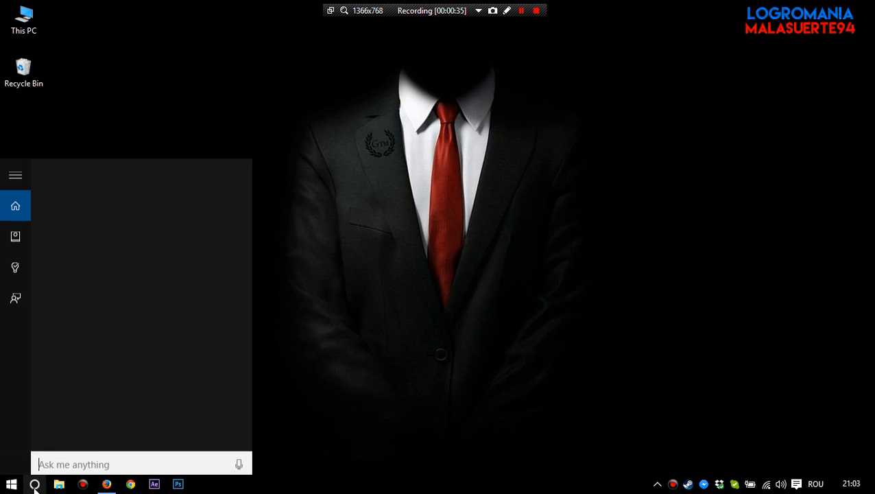
left_click(238, 461)
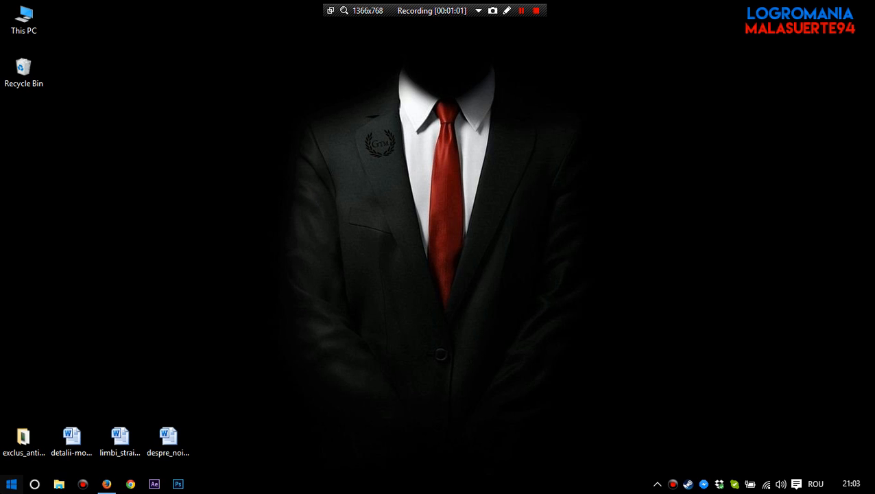
left_click(11, 483)
type("spee")
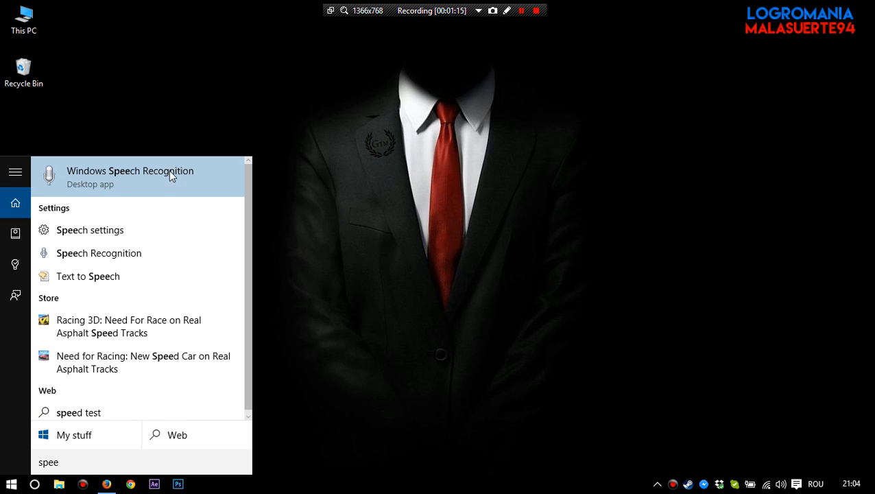
left_click(131, 170)
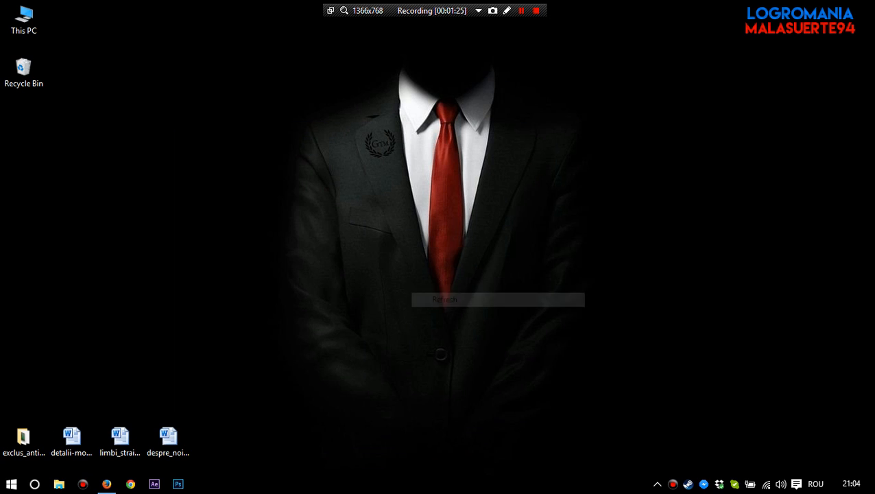
left_click(11, 483)
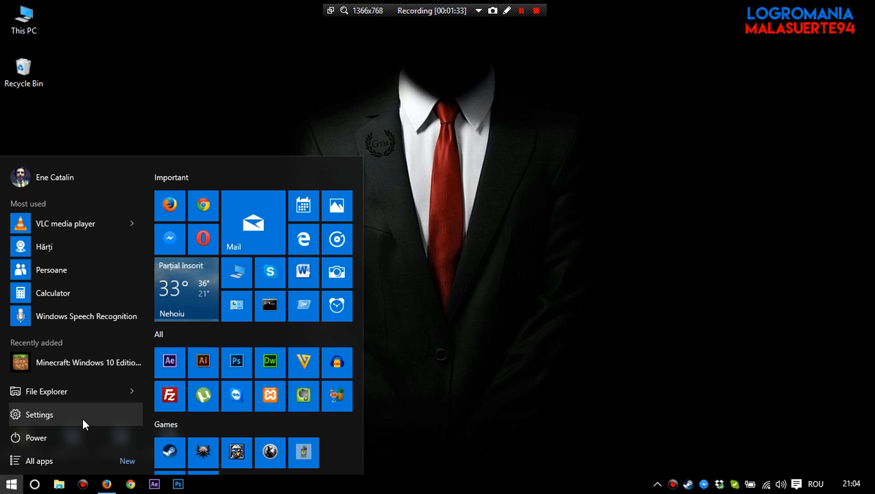
- Go from Settings home into System and show the Apps & features installed-programs list
left_click(39, 414)
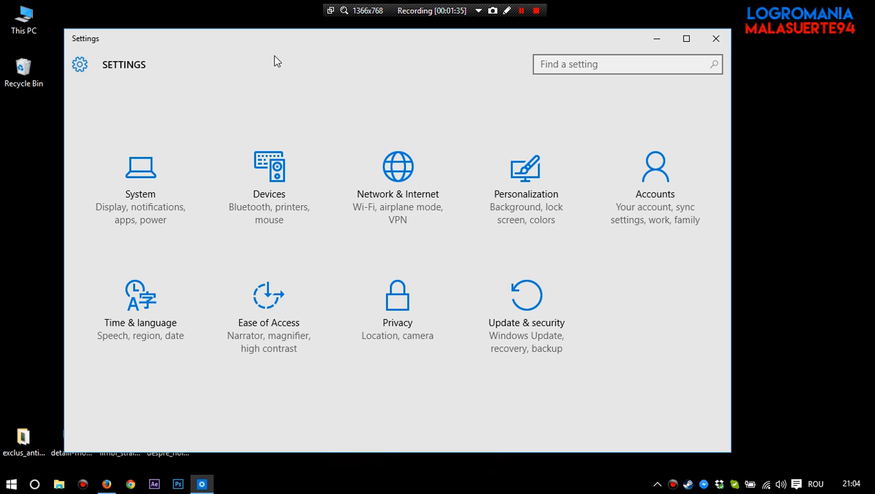
left_click(140, 178)
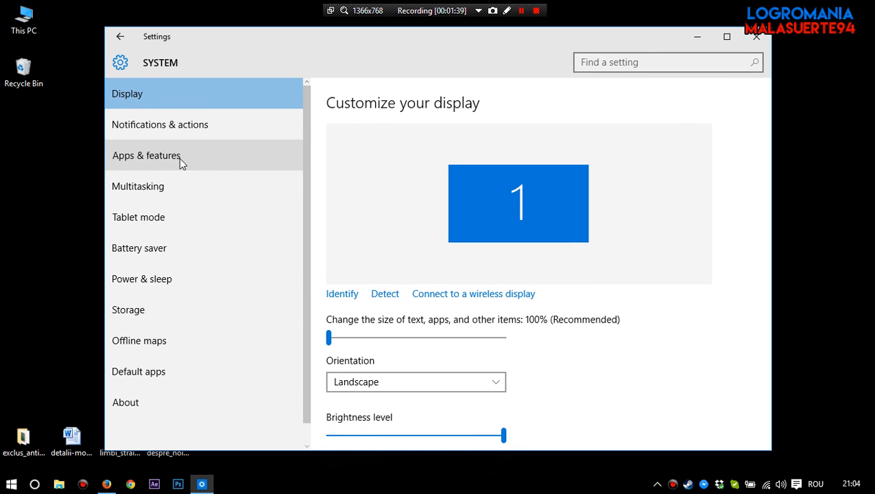
left_click(145, 155)
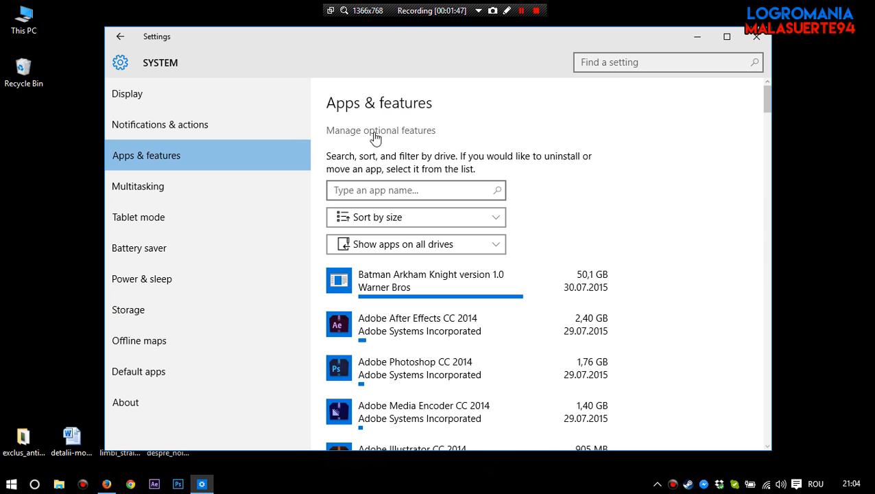
- Review installed optional features under Manage optional features, then show the Add a feature list
left_click(382, 130)
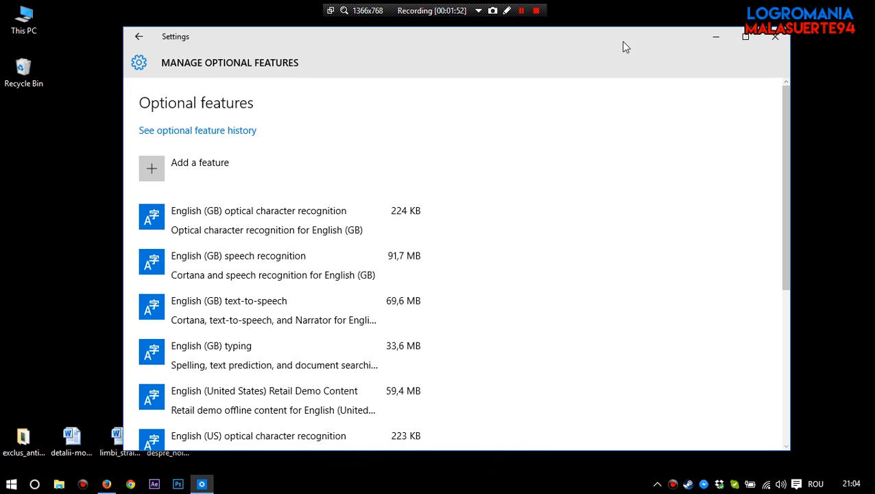
scroll("down", 3)
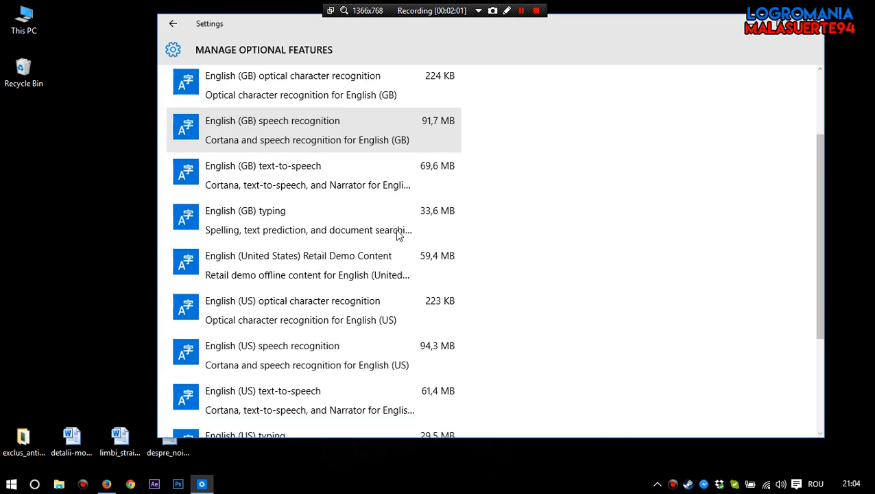
scroll("down", 3)
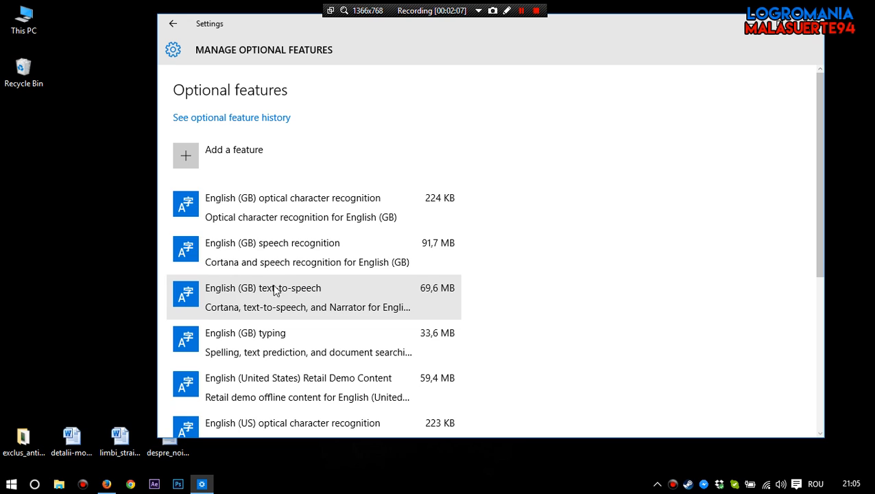
mouse_move(436, 299)
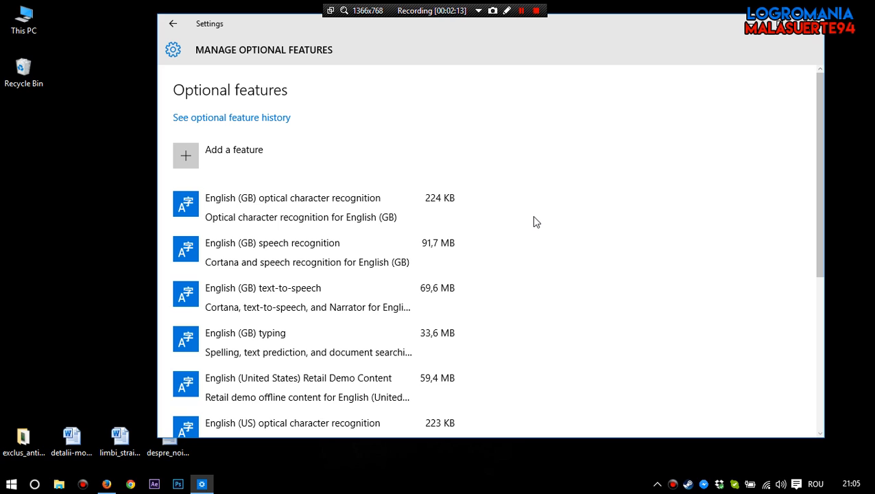
scroll("down", 3)
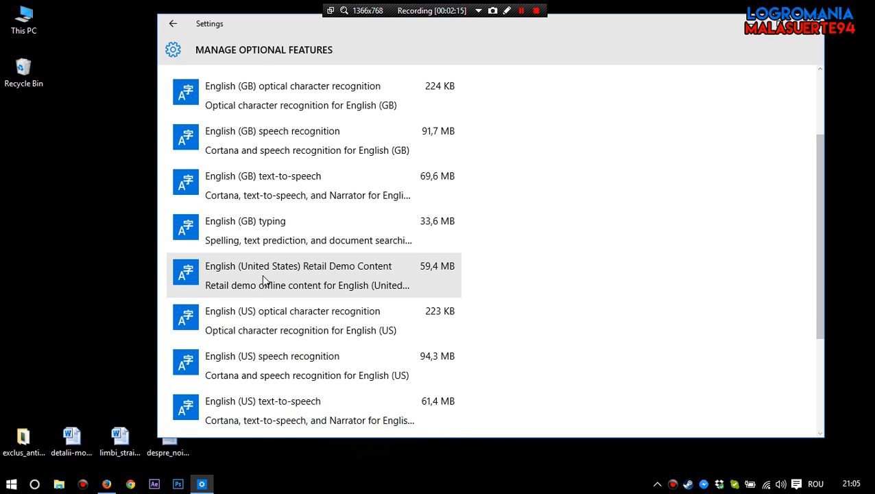
scroll("down", 3)
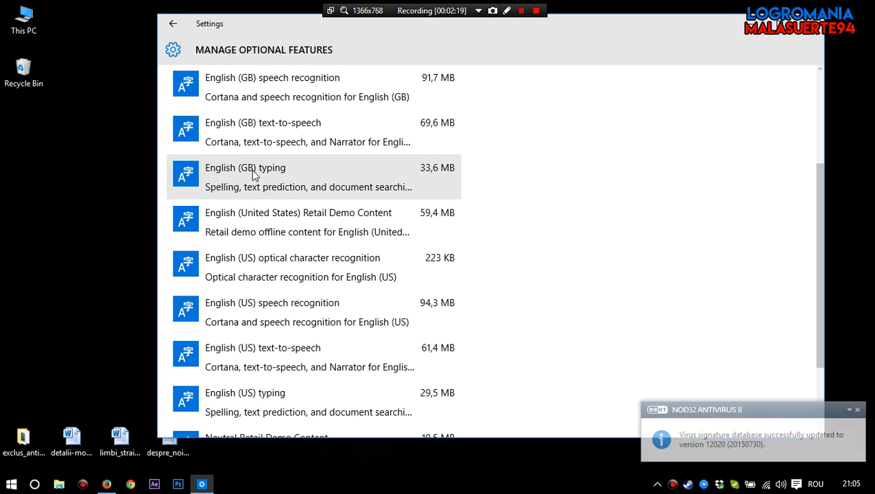
scroll("down", 3)
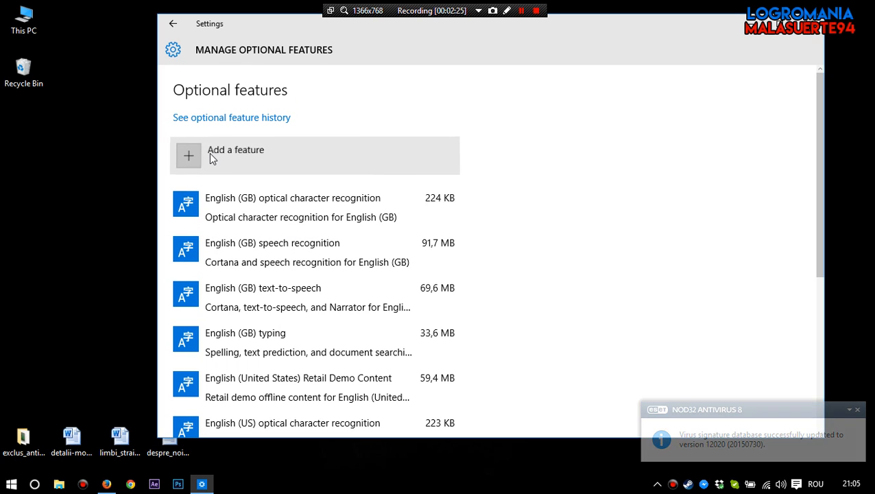
left_click(236, 150)
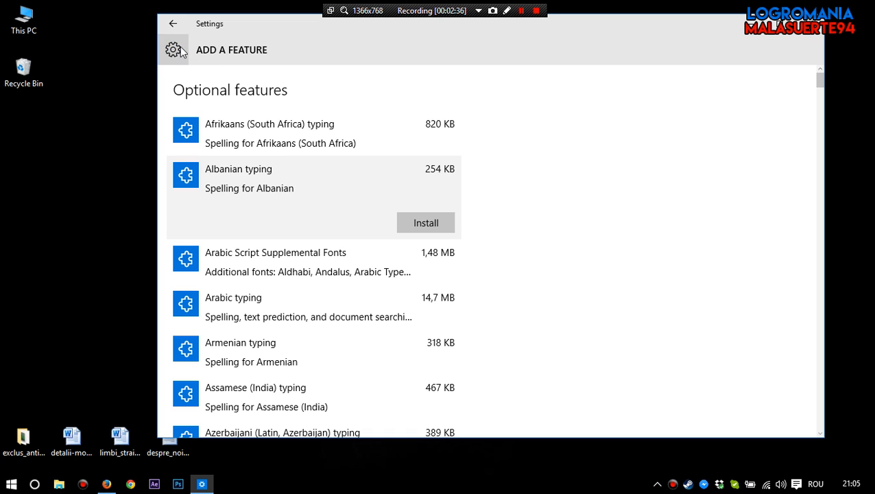
left_click(173, 23)
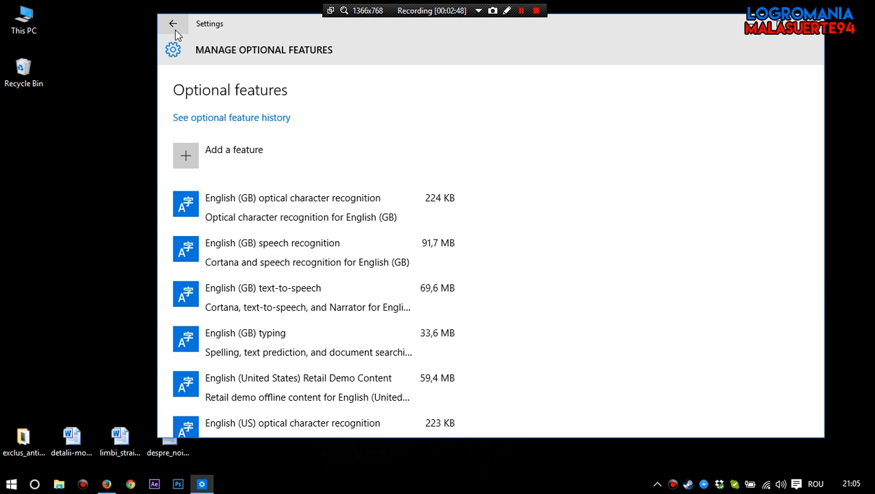
- Return to the Settings home and enter the Time & language section
left_click(173, 24)
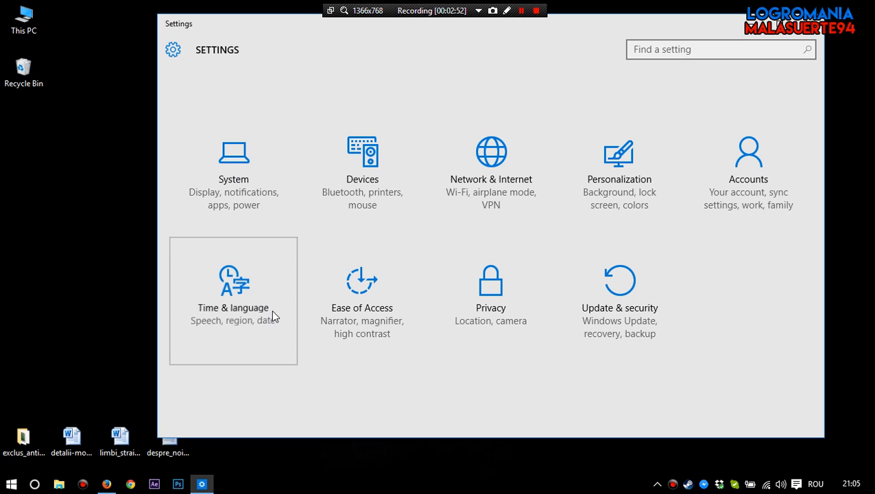
left_click(233, 299)
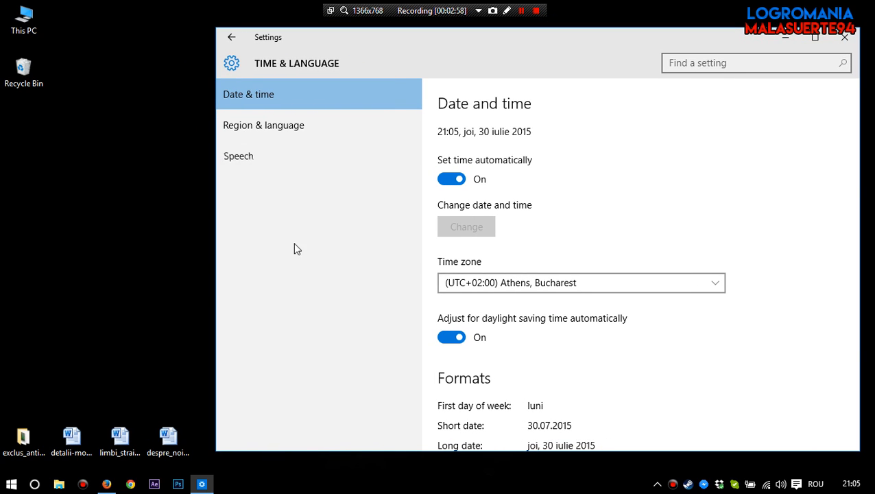
- On the Speech page, choose English (United States) as the speech language
left_click(238, 157)
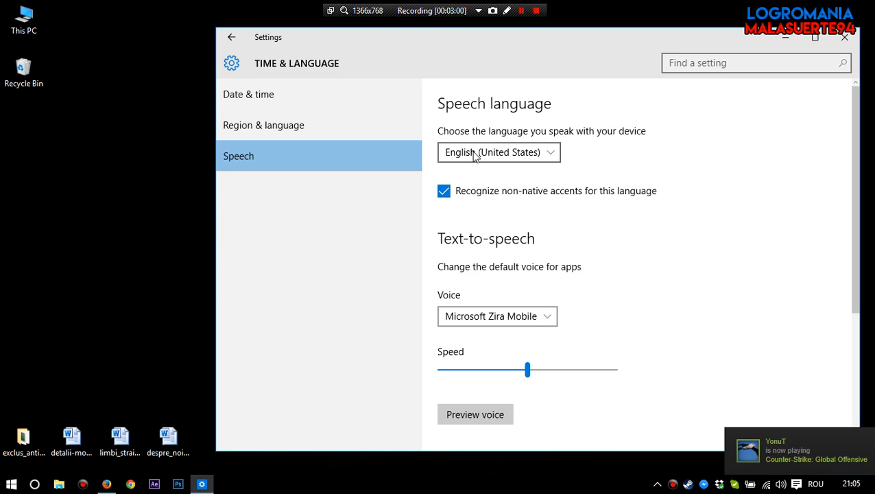
mouse_move(563, 157)
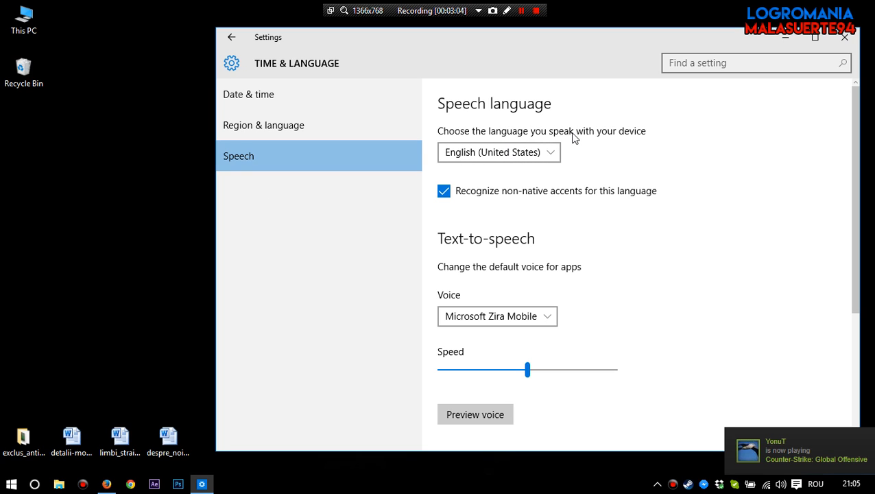
mouse_move(534, 135)
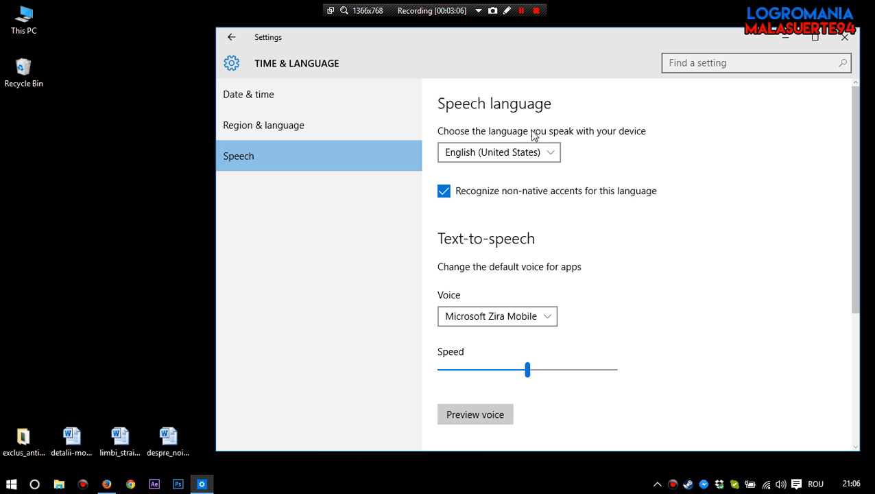
left_click(499, 151)
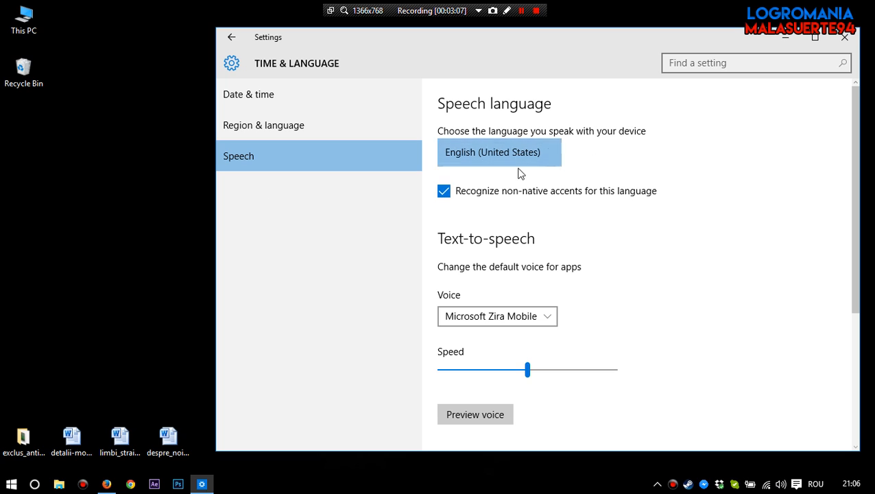
left_click(499, 151)
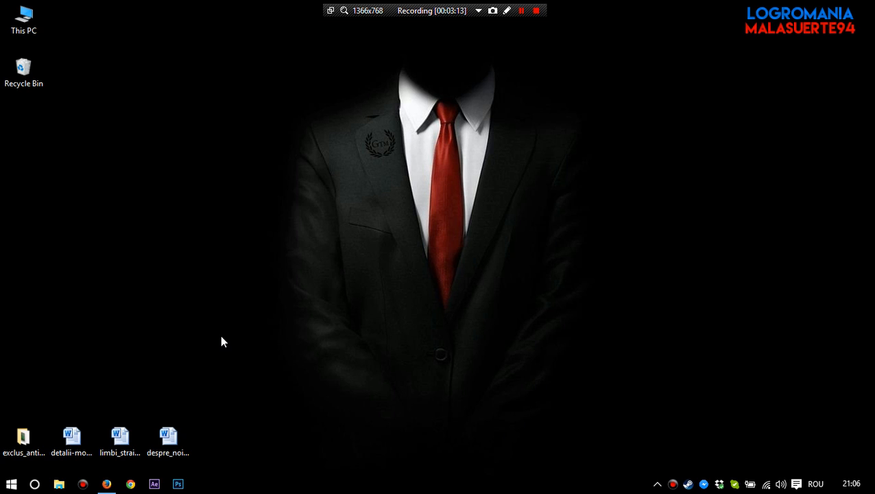
left_click(35, 484)
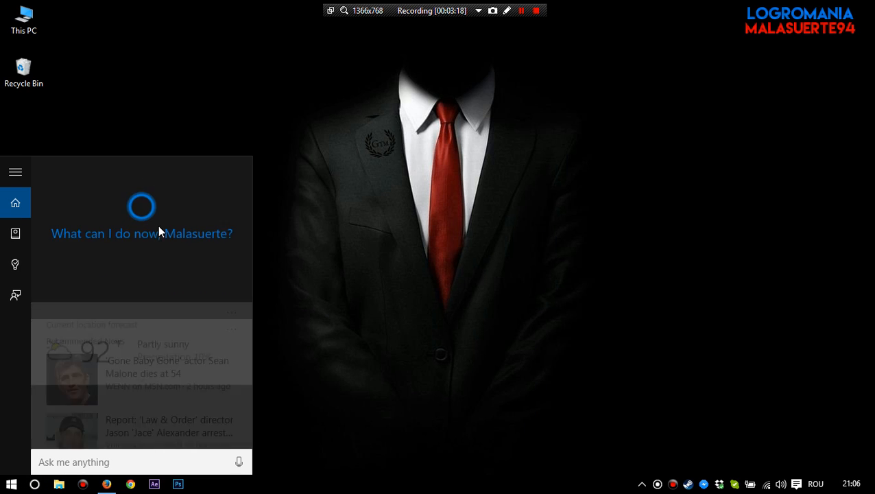
left_click(414, 228)
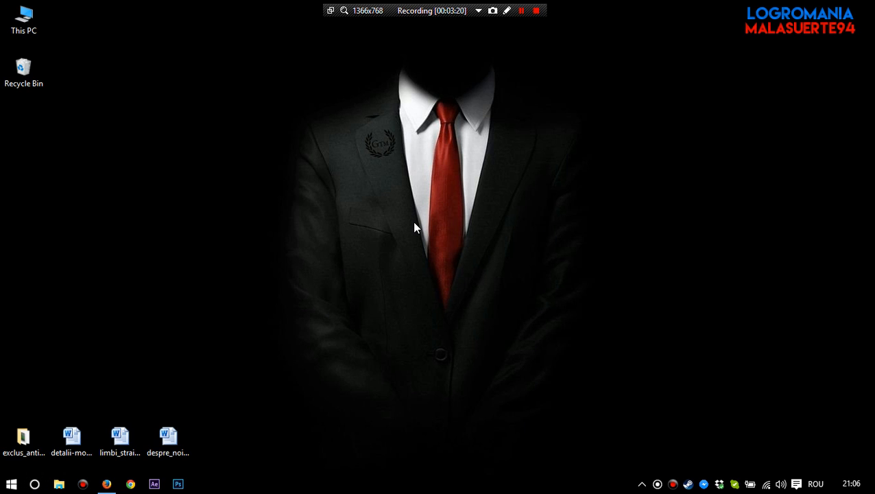